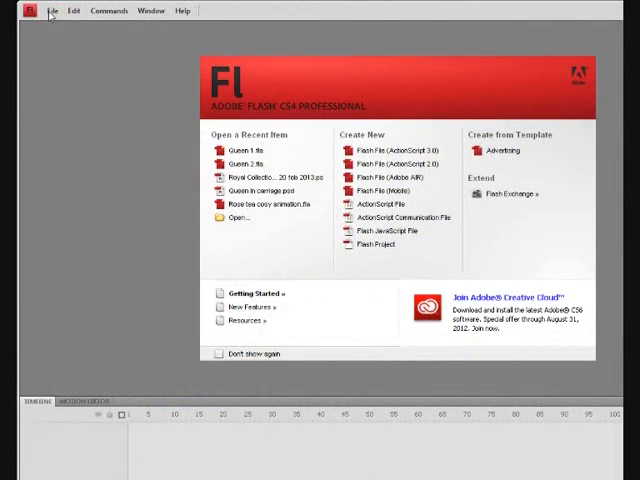
# Step: Open the 'Queen in carriage' Photoshop file from the File menu
pyautogui.click(56, 10)
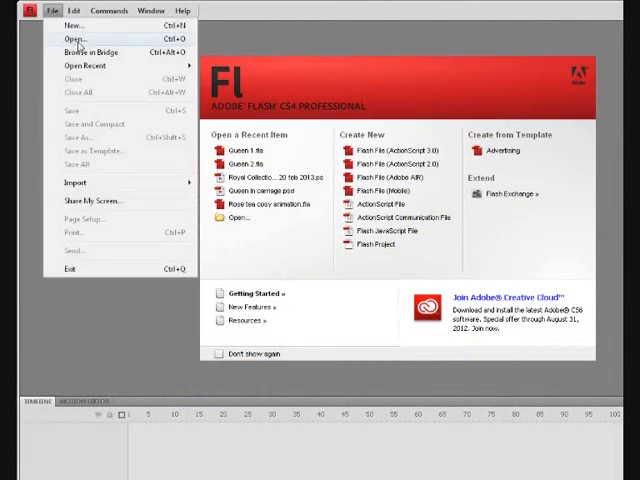
pyautogui.click(73, 38)
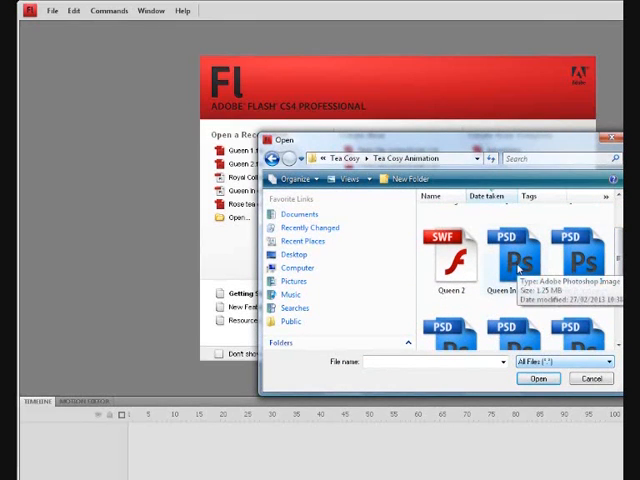
pyautogui.click(513, 265)
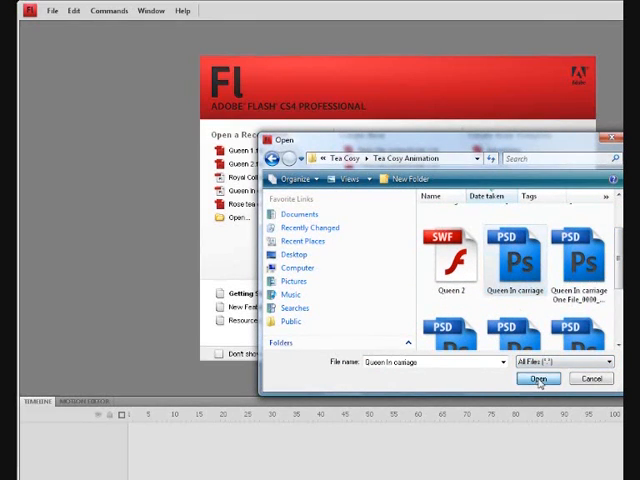
pyautogui.click(539, 378)
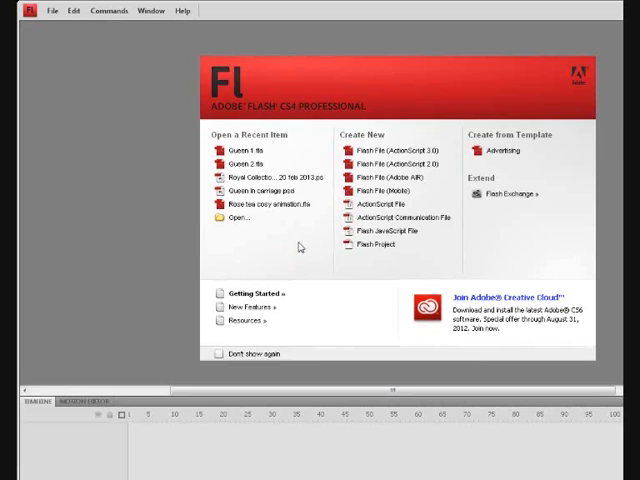
# Step: Import the hand, arm, static arm and body layers, excluding Layer 1 and Original Layer
pyautogui.click(252, 187)
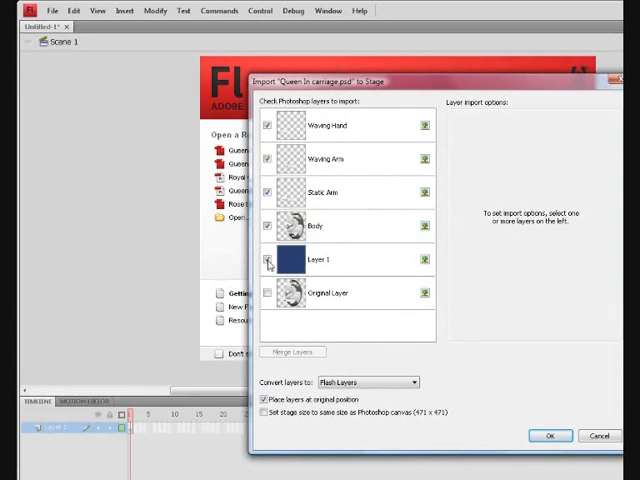
pyautogui.click(268, 260)
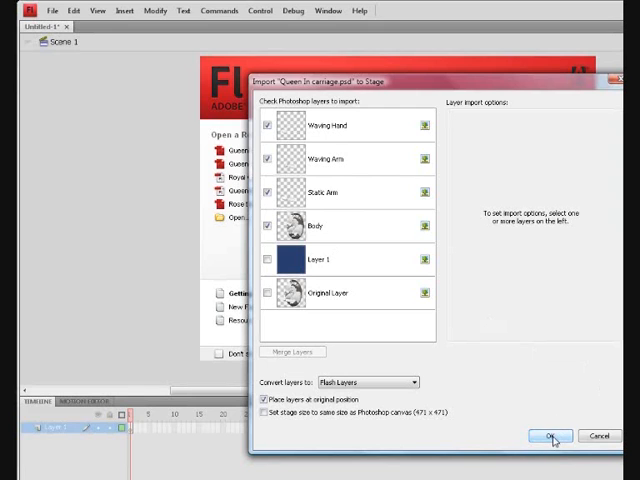
pyautogui.click(551, 435)
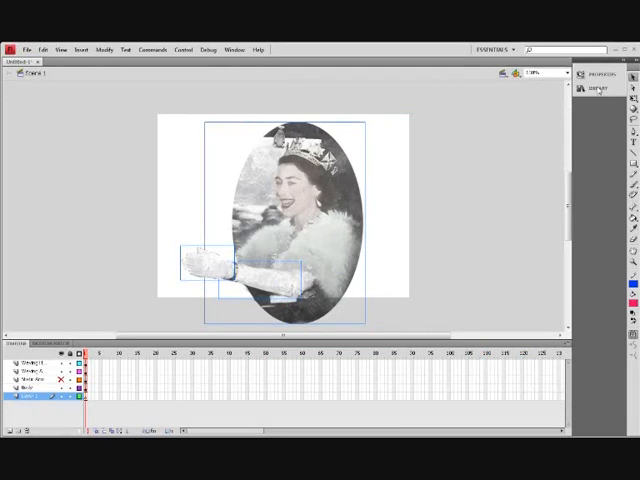
pyautogui.click(604, 91)
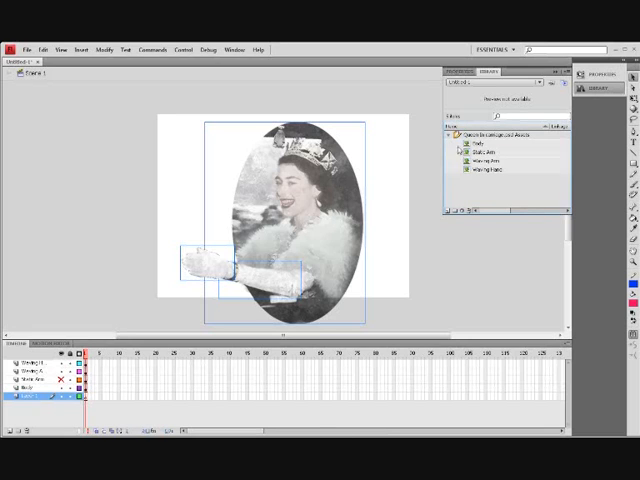
pyautogui.click(440, 131)
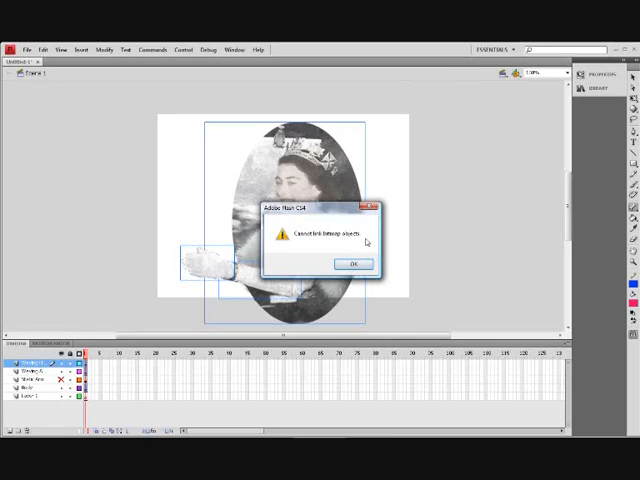
# Step: Dismiss the 'Cannot link bitmap objects' alert and select the Waving Hand picture
pyautogui.click(352, 263)
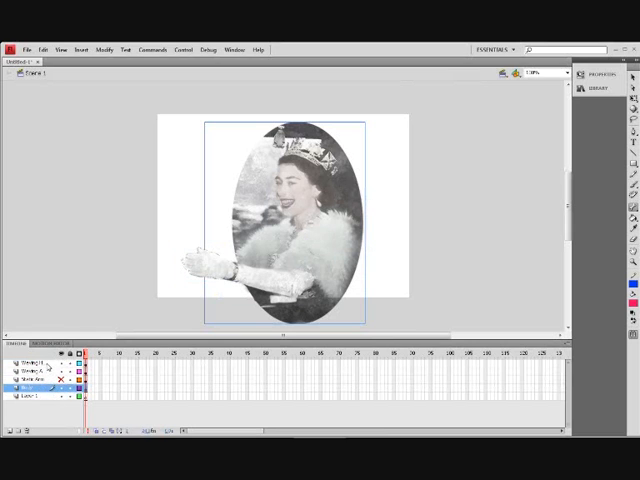
pyautogui.click(40, 360)
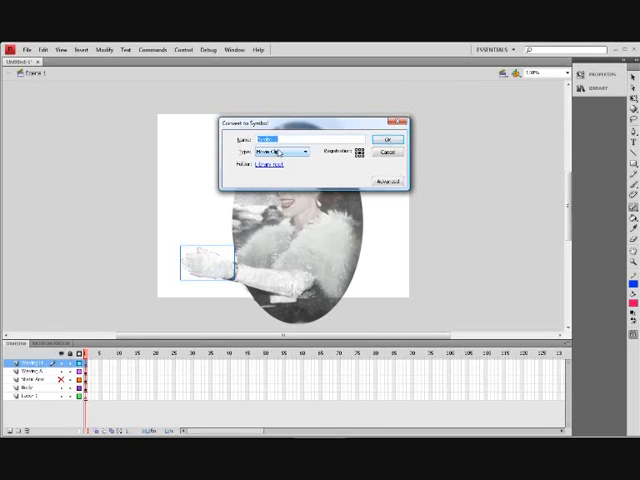
# Step: Convert the waving hand, waving arm and Static Arm bitmaps into named movie clip symbols
pyautogui.click(284, 137)
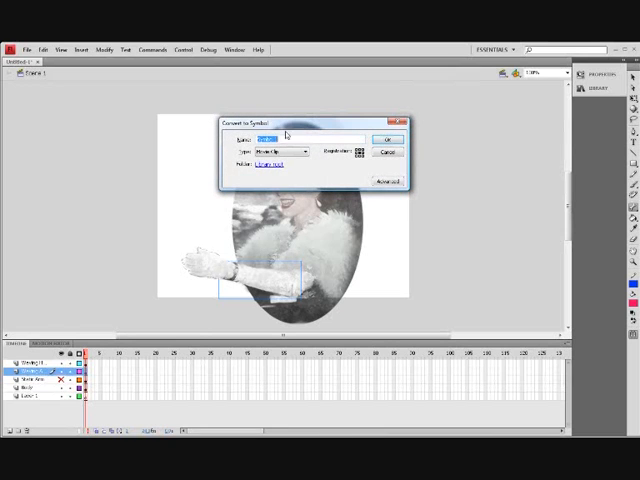
pyautogui.write('Waving A')
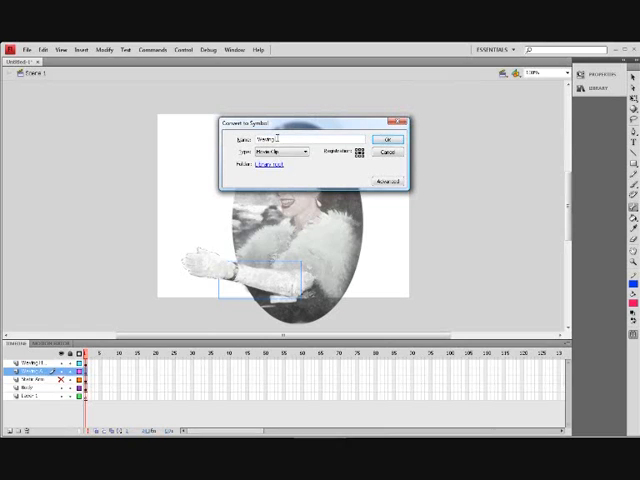
pyautogui.write('Girl')
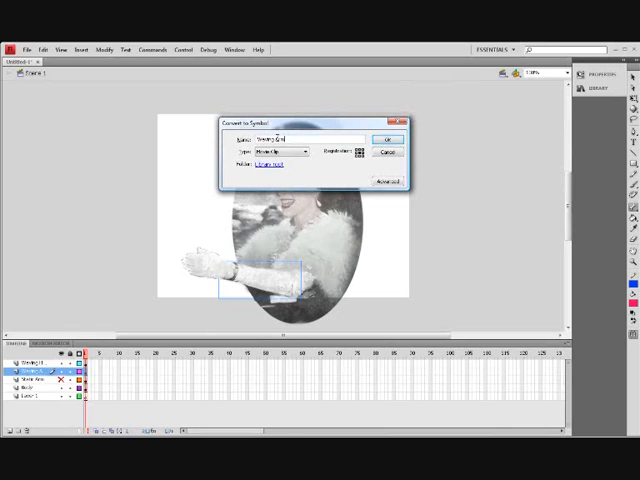
pyautogui.click(387, 137)
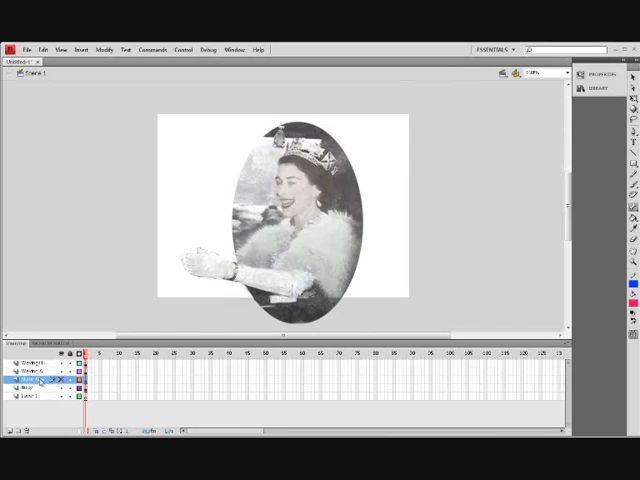
pyautogui.rightClick(40, 382)
pyautogui.write('Static Arm')
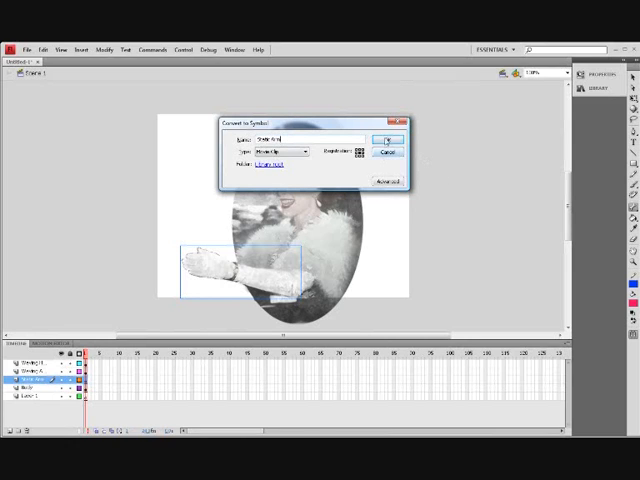
pyautogui.click(384, 137)
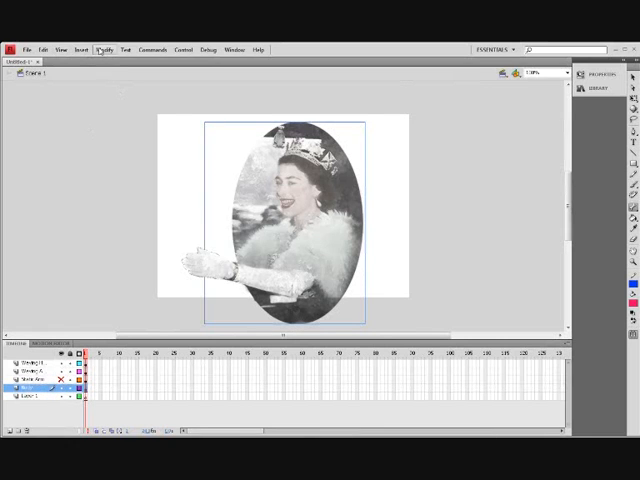
# Step: Convert the body bitmap to a Body movie clip using Modify > Convert to Symbol
pyautogui.click(106, 50)
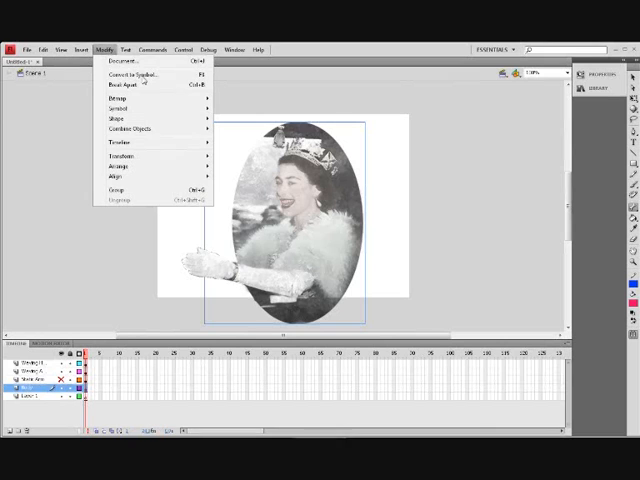
pyautogui.moveTo(140, 74)
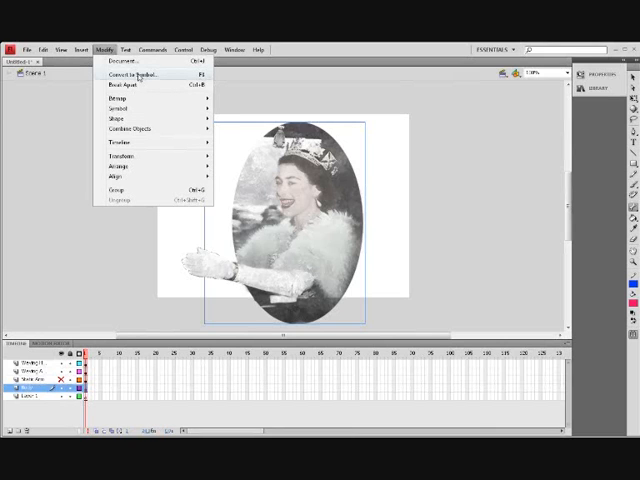
pyautogui.click(135, 74)
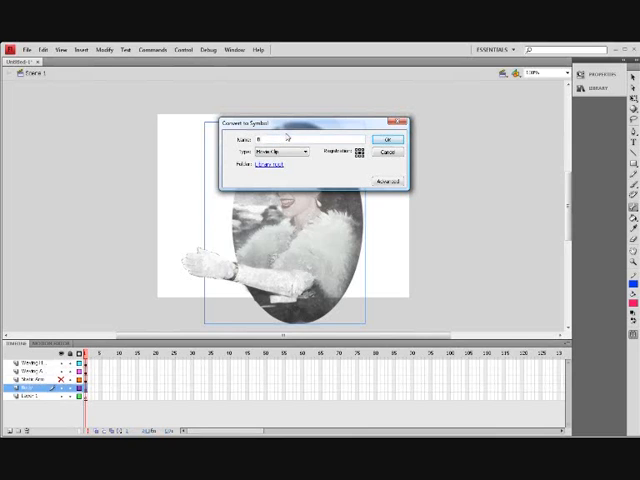
pyautogui.write('Bird8')
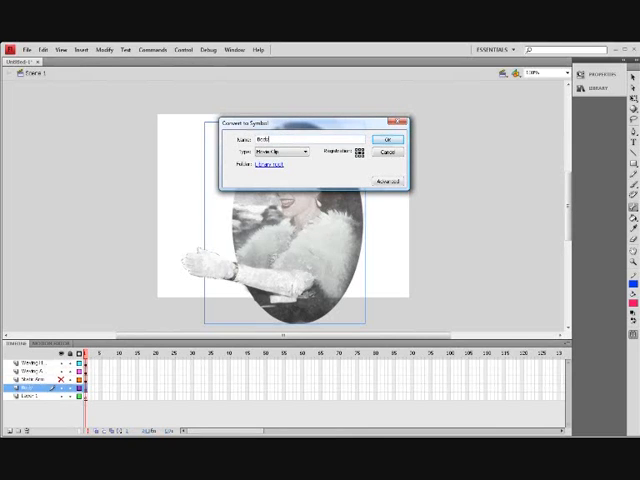
pyautogui.click(387, 138)
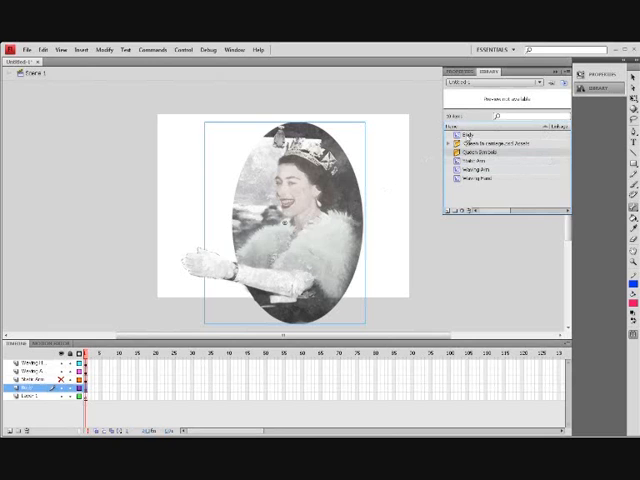
# Step: Move the symbols into the Queen Symbols library folder and expand it to show them
pyautogui.click(485, 150)
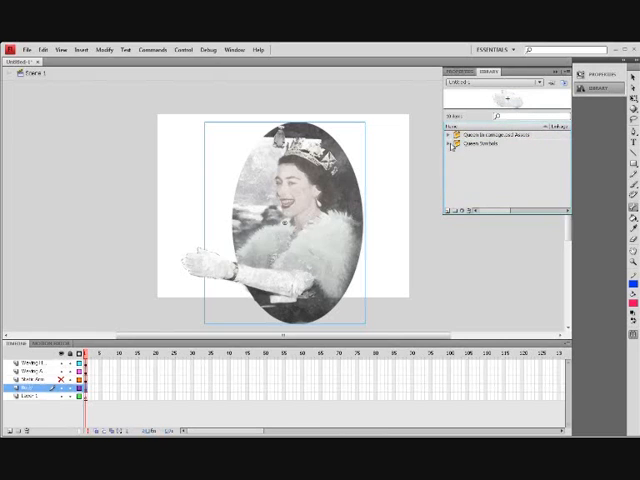
pyautogui.click(446, 142)
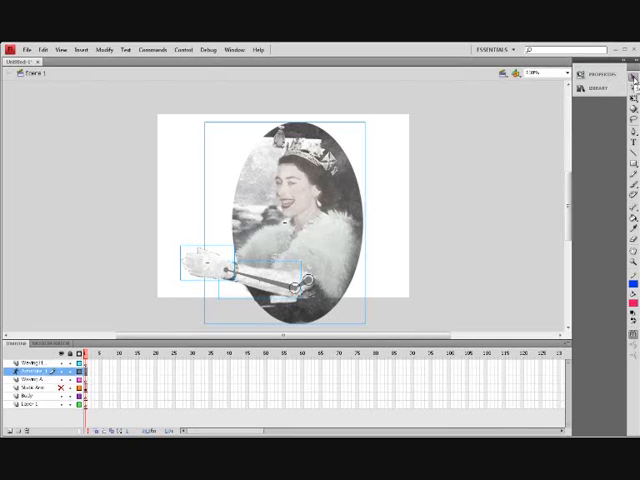
pyautogui.moveTo(520, 124)
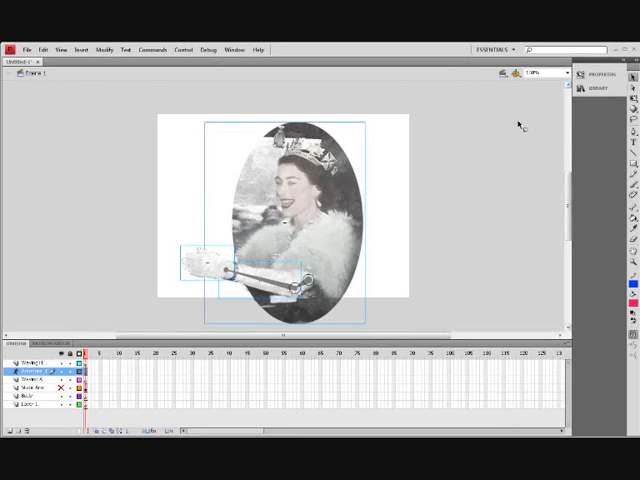